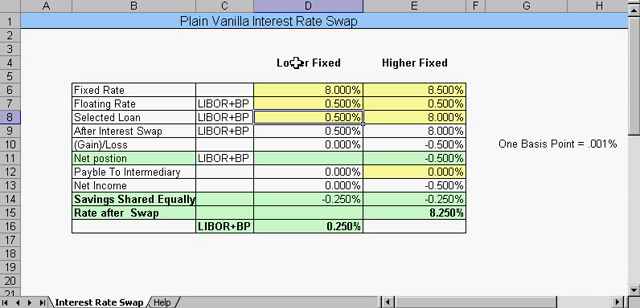
Re-enter 8.000% as the Lower Fixed party's fixed rate
left_click(307, 64)
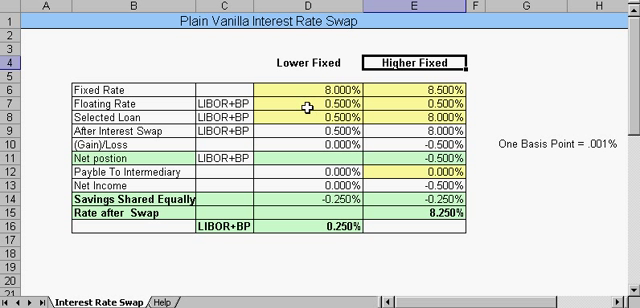
left_click(320, 89)
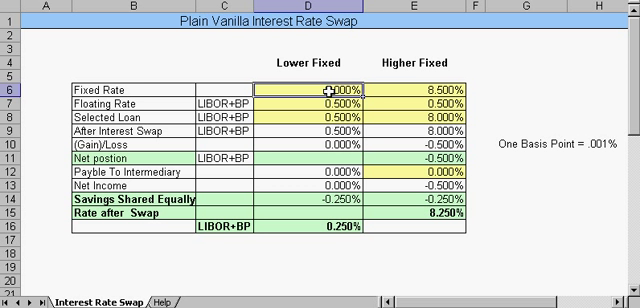
type("8.000%")
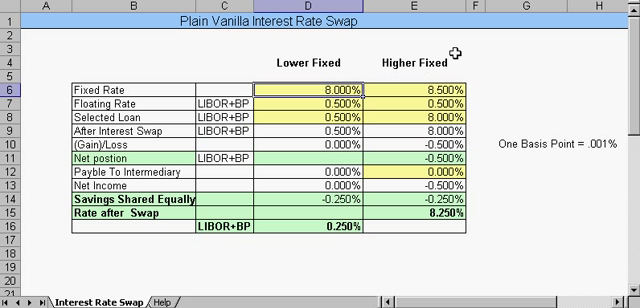
left_click(422, 63)
type("0.000")
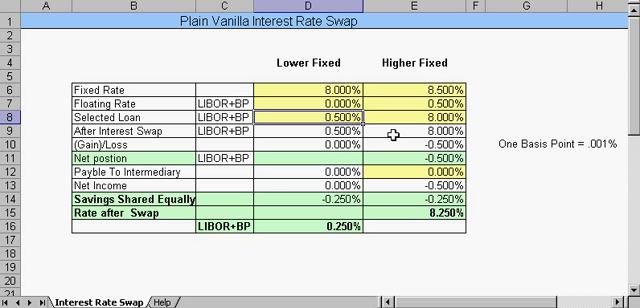
mouse_move(547, 137)
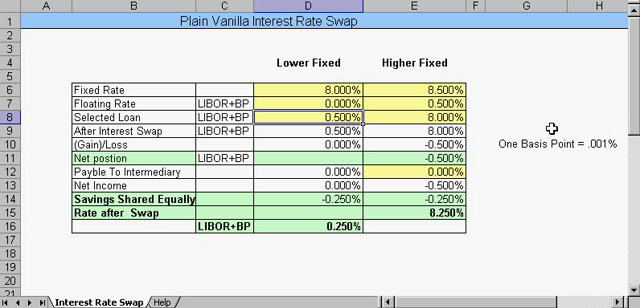
mouse_move(404, 116)
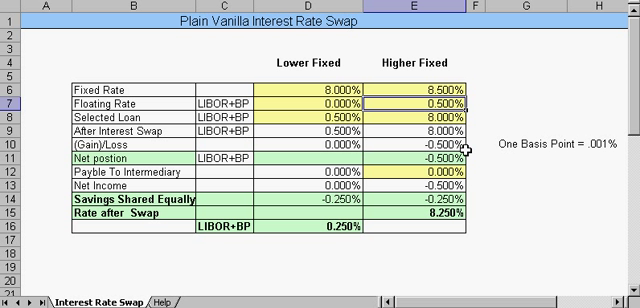
mouse_move(393, 148)
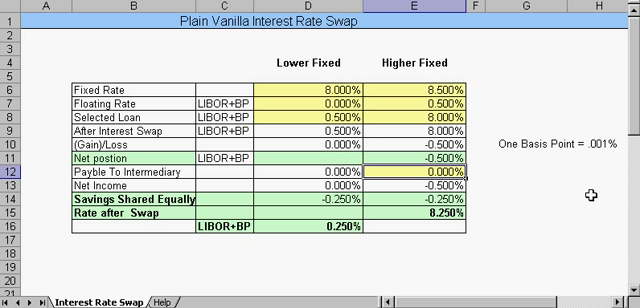
left_click(420, 176)
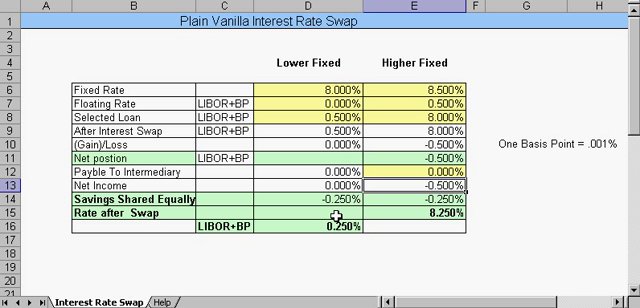
mouse_move(420, 57)
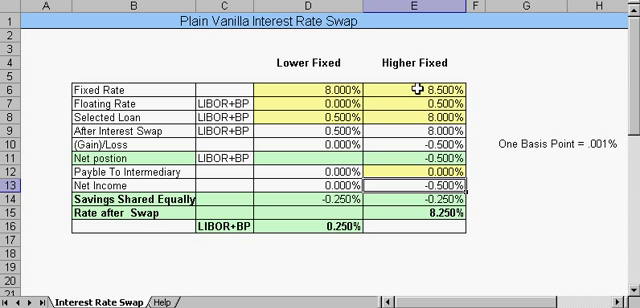
mouse_move(447, 217)
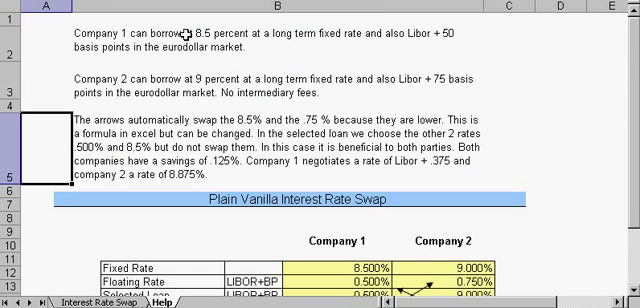
scroll("down", 3)
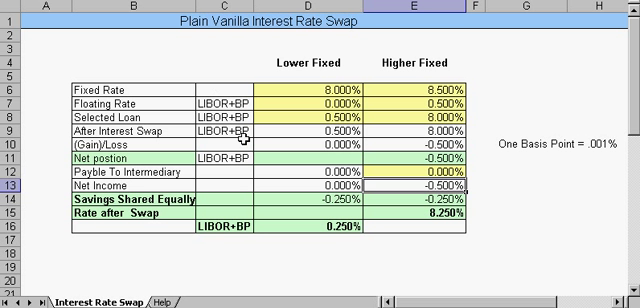
left_click(315, 115)
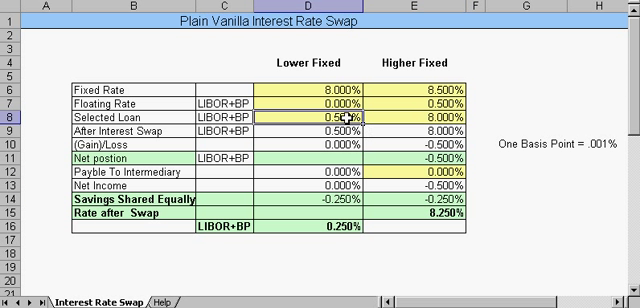